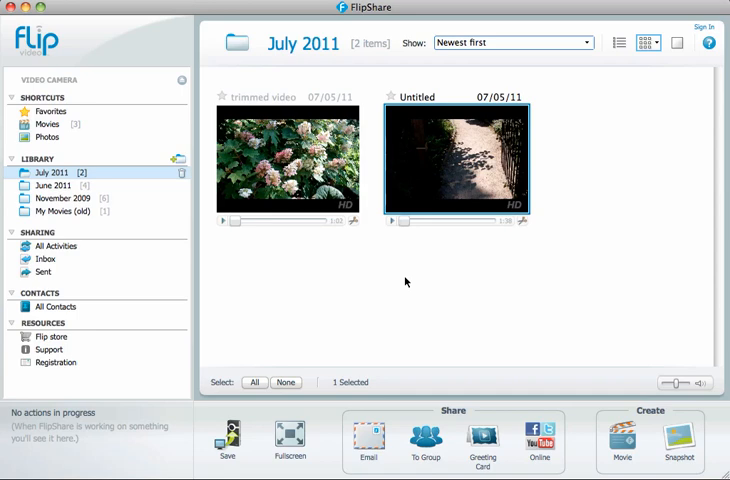
pyautogui.moveTo(508, 236)
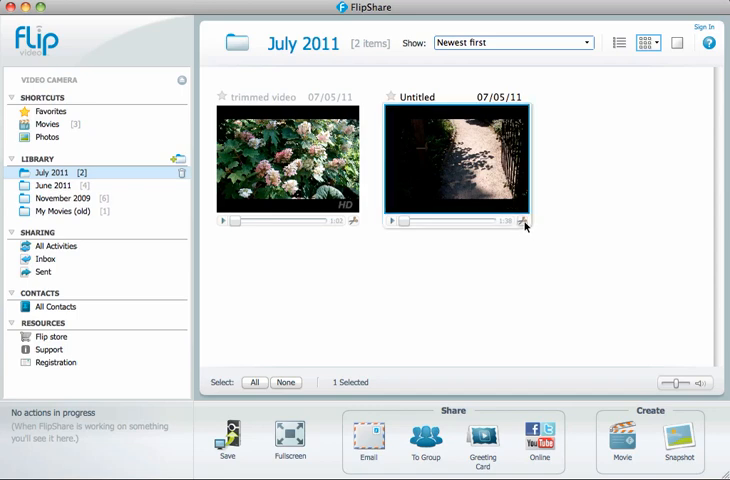
pyautogui.moveTo(522, 222)
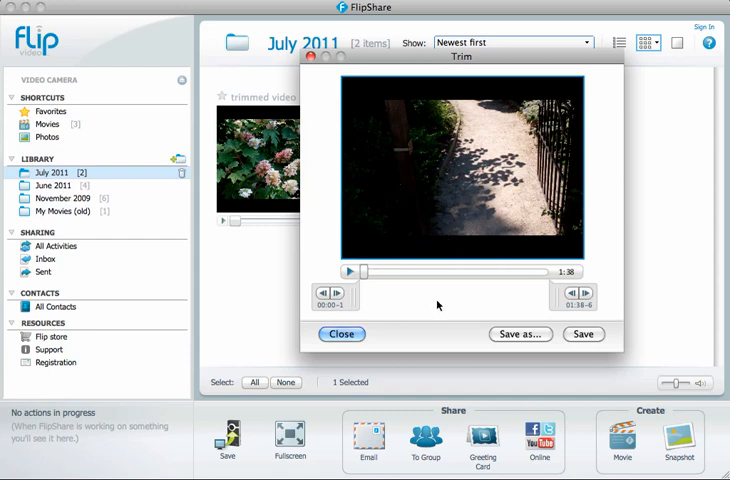
pyautogui.moveTo(350, 304)
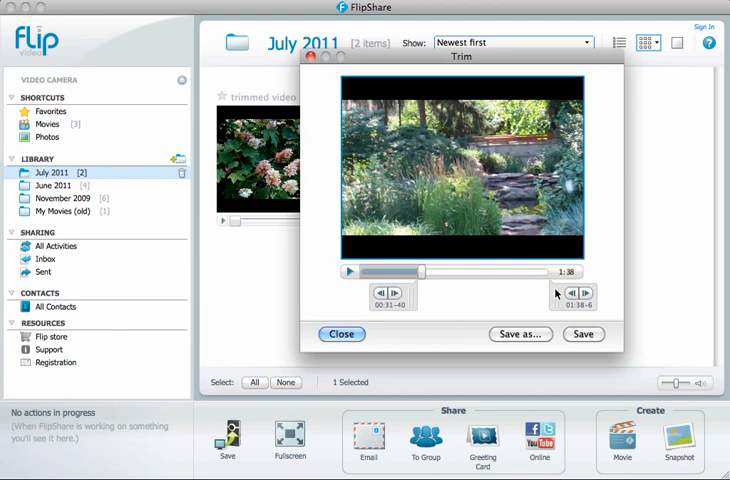
# Step: Move the clip's start point forward so it begins at the garden path scene
pyautogui.click(516, 290)
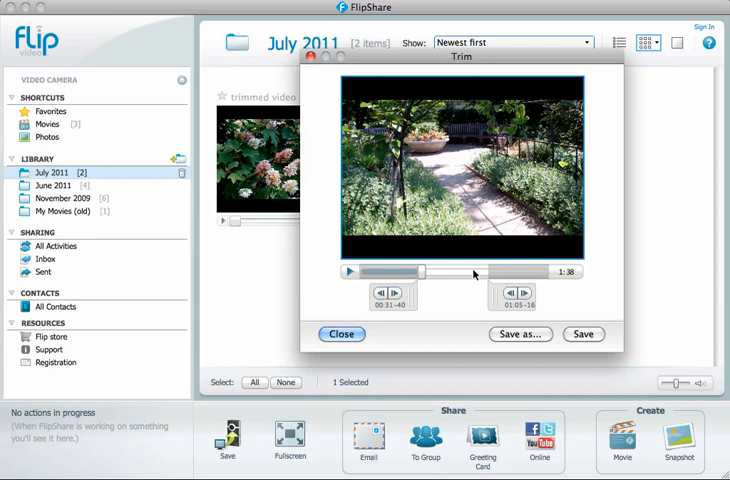
pyautogui.moveTo(516, 336)
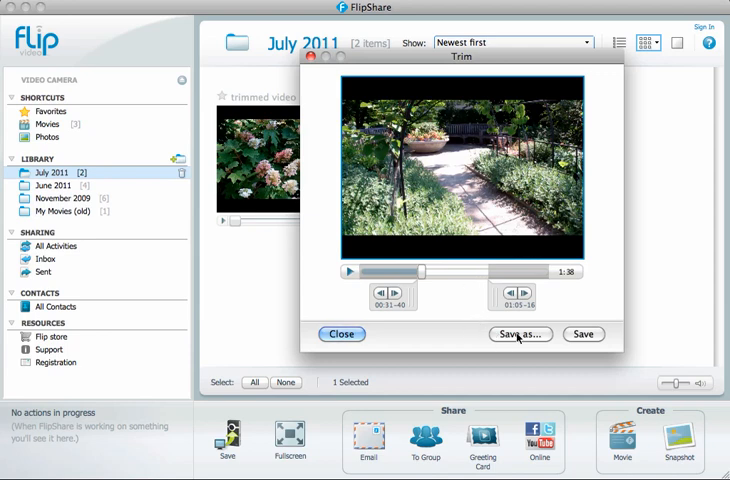
# Step: Name the trimmed clip 'trimmed segment 1' for saving into the July 2011 library
pyautogui.click(520, 334)
pyautogui.write('tim')
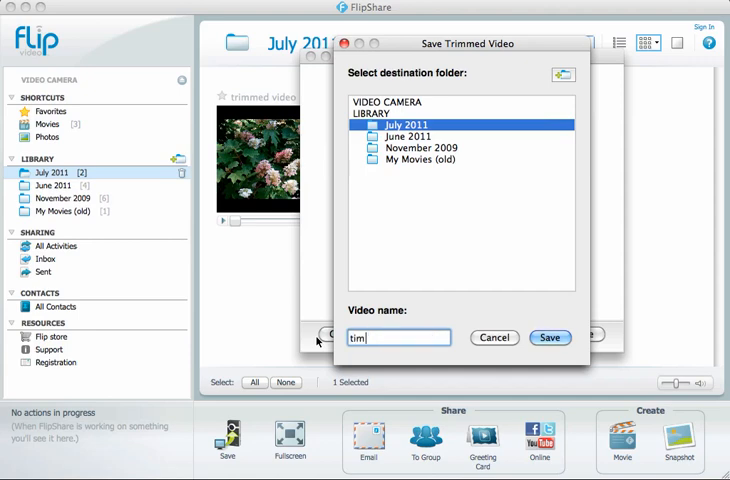
pyautogui.write('trimmed')
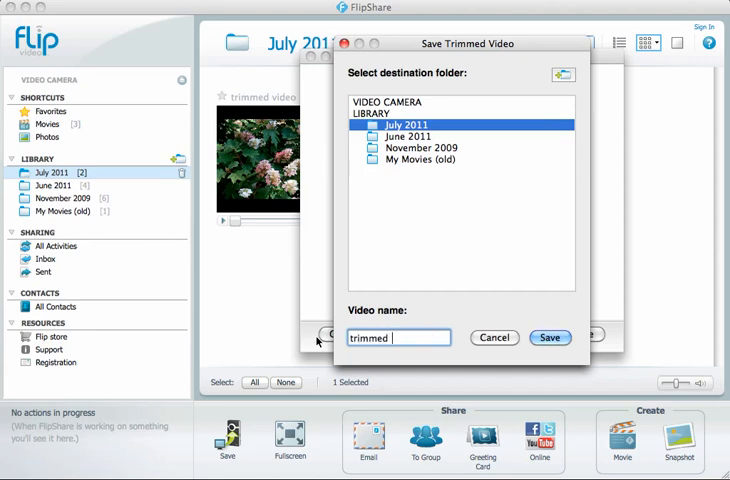
pyautogui.write('segment 1')
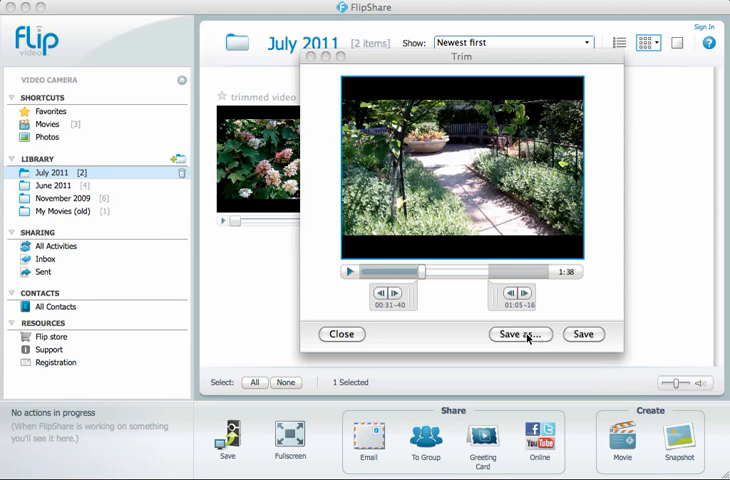
# Step: Close the trim window, returning to the July 2011 library listing three videos
pyautogui.click(520, 334)
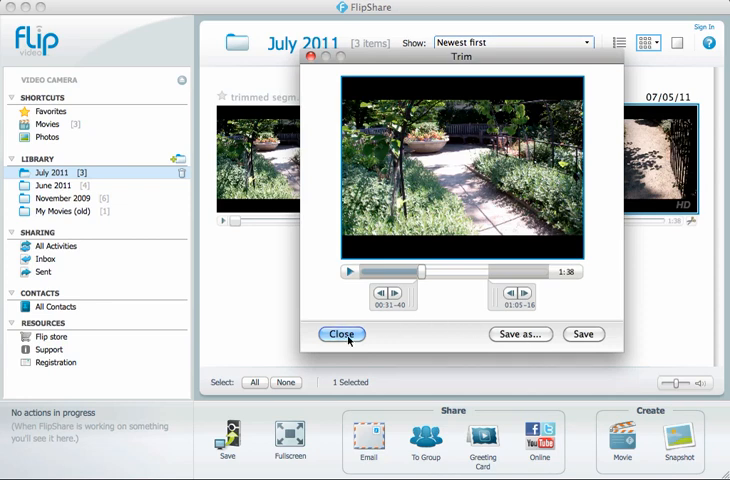
pyautogui.click(340, 334)
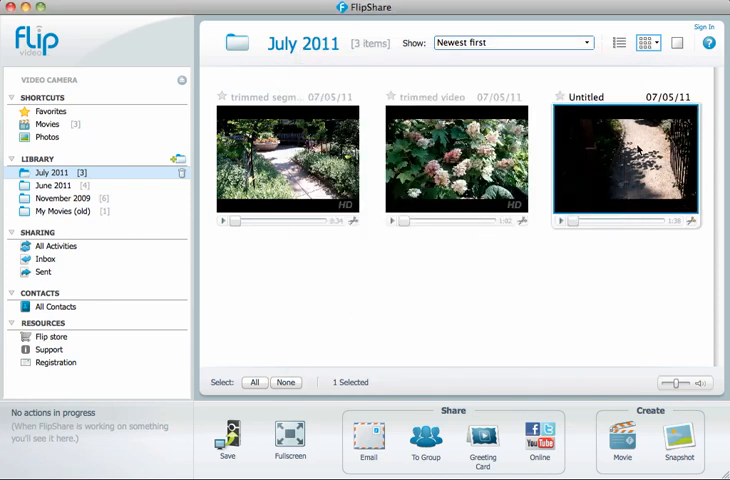